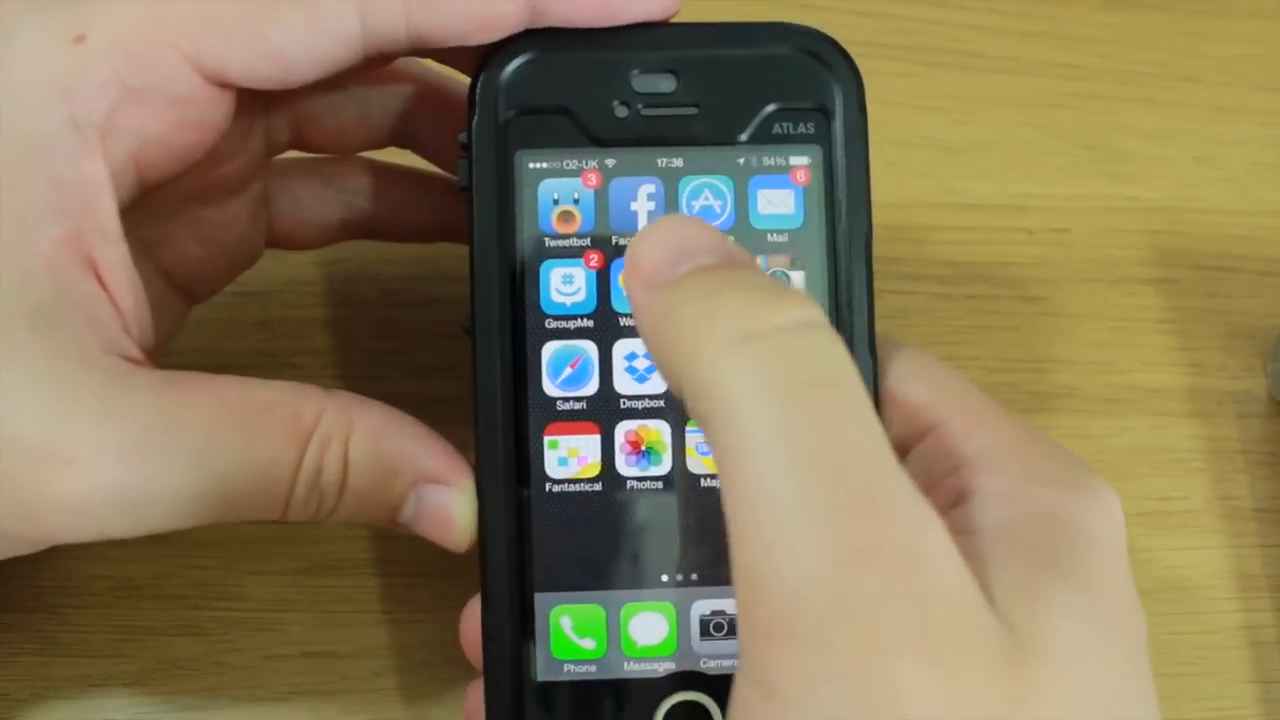
click(632, 210)
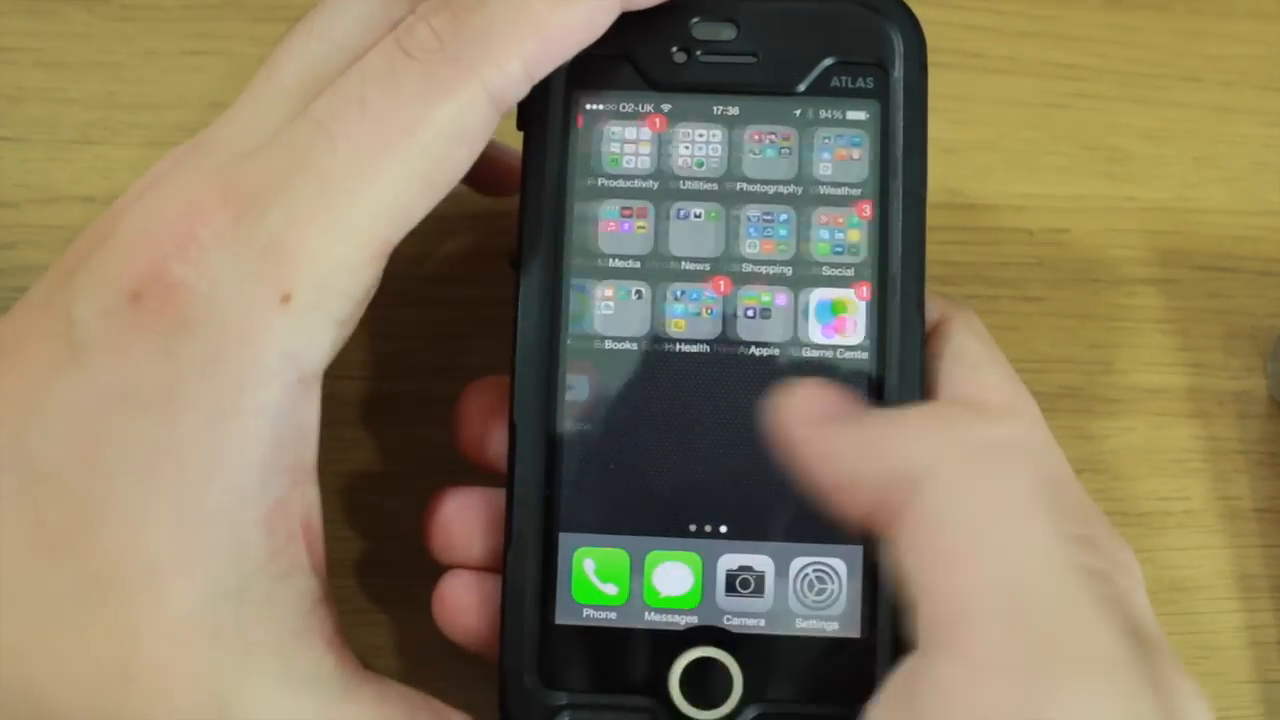
scroll(left, 3)
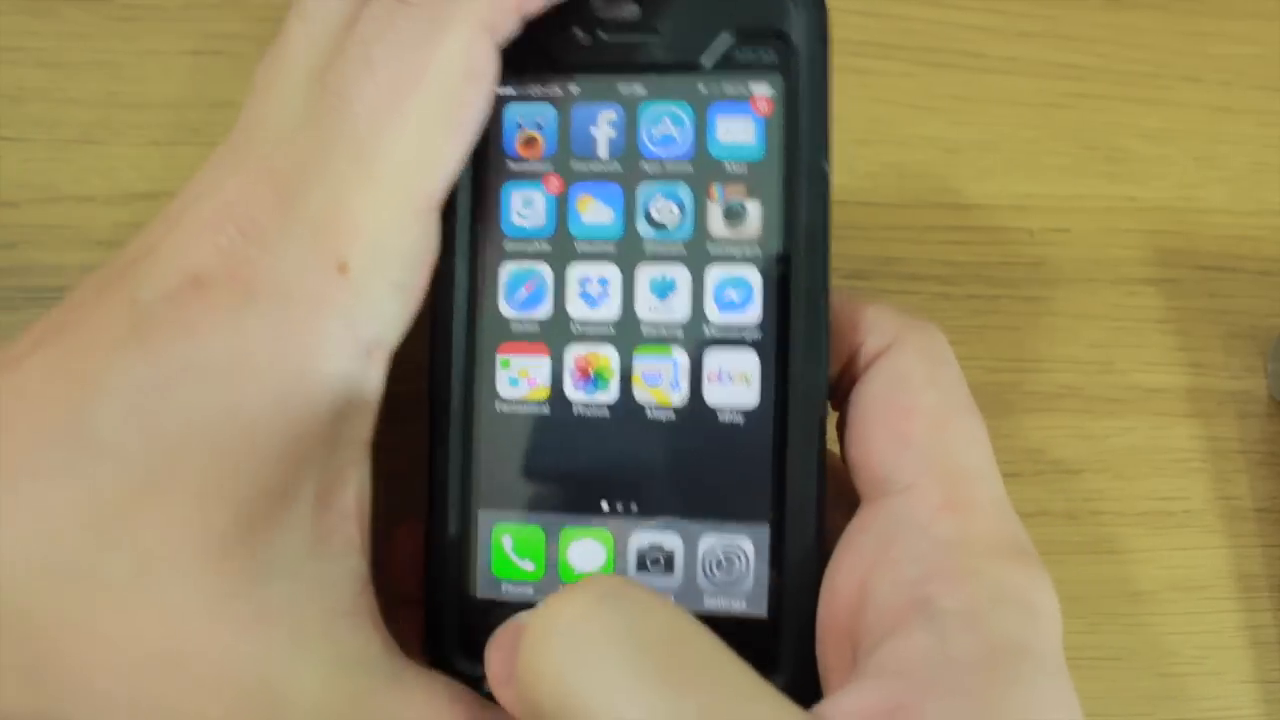